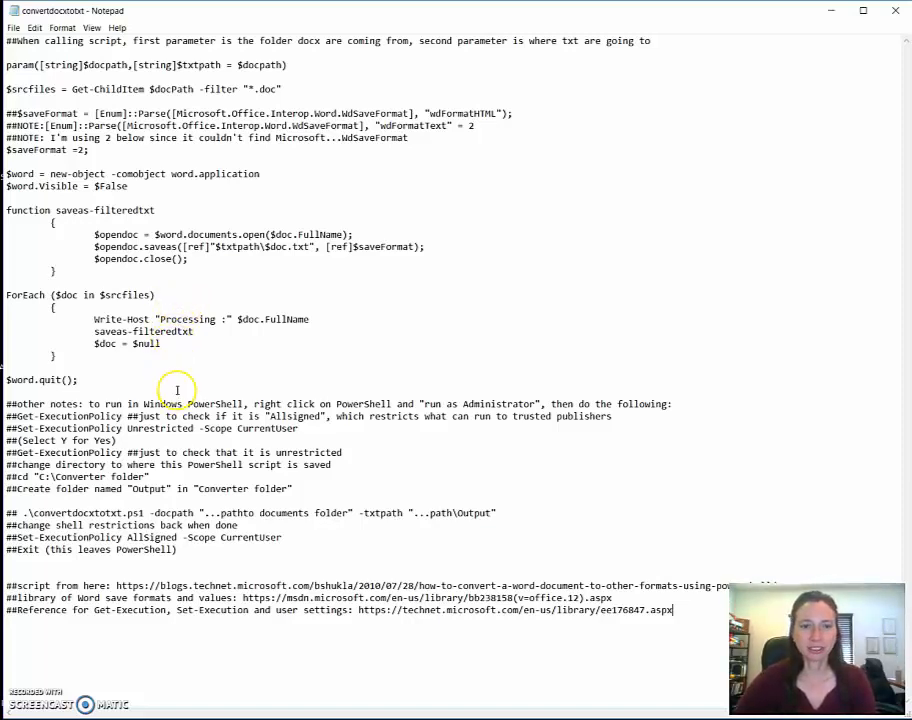
mouse_move(244, 430)
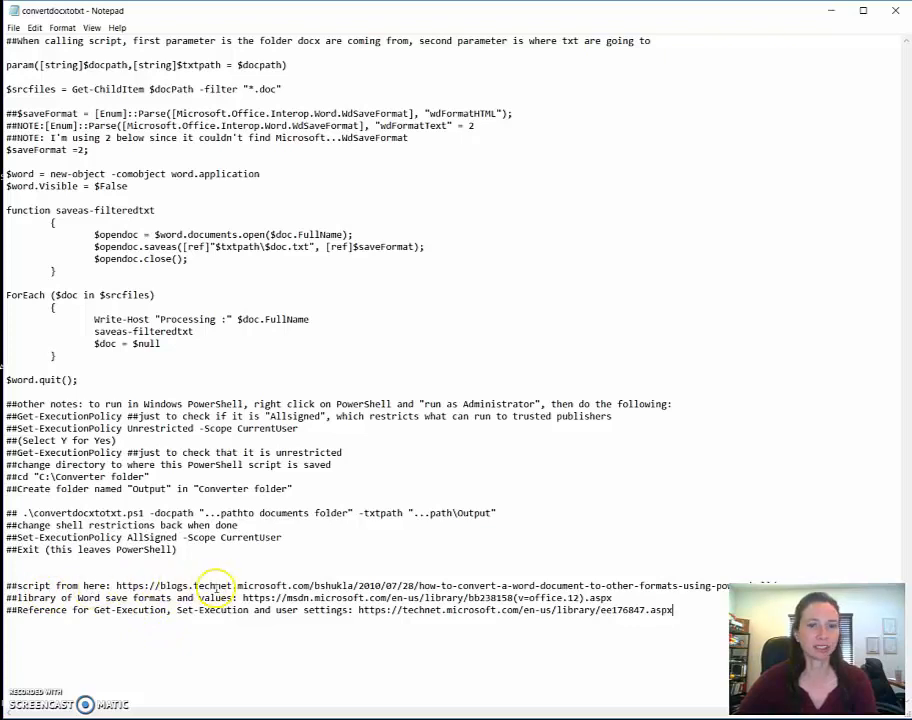
mouse_move(268, 530)
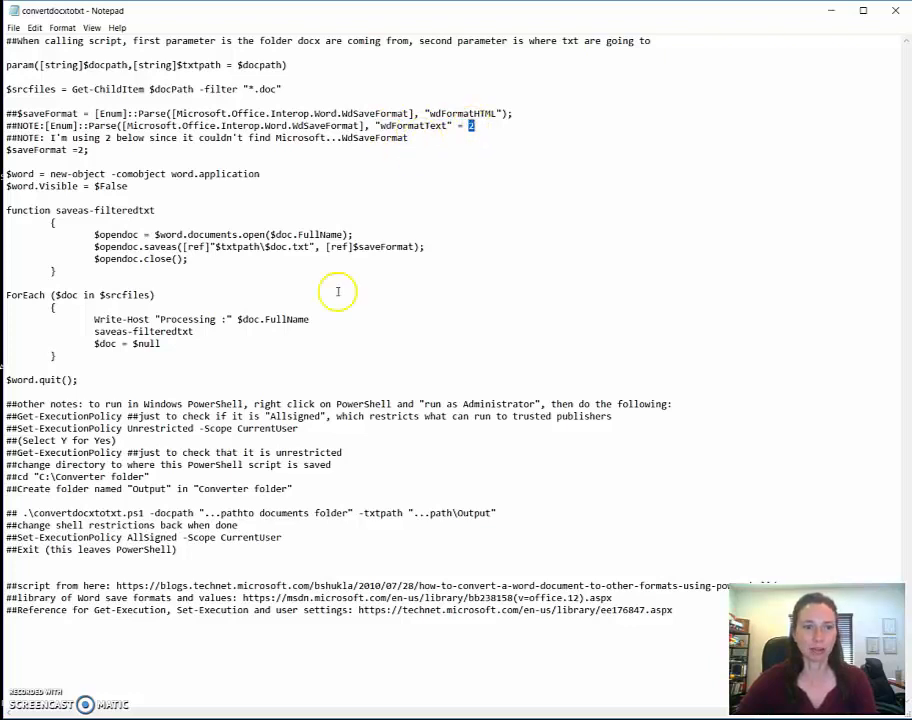
Launch Windows PowerShell as administrator beside the convertdocxtotxt.ps1 script in Notepad
click(12, 710)
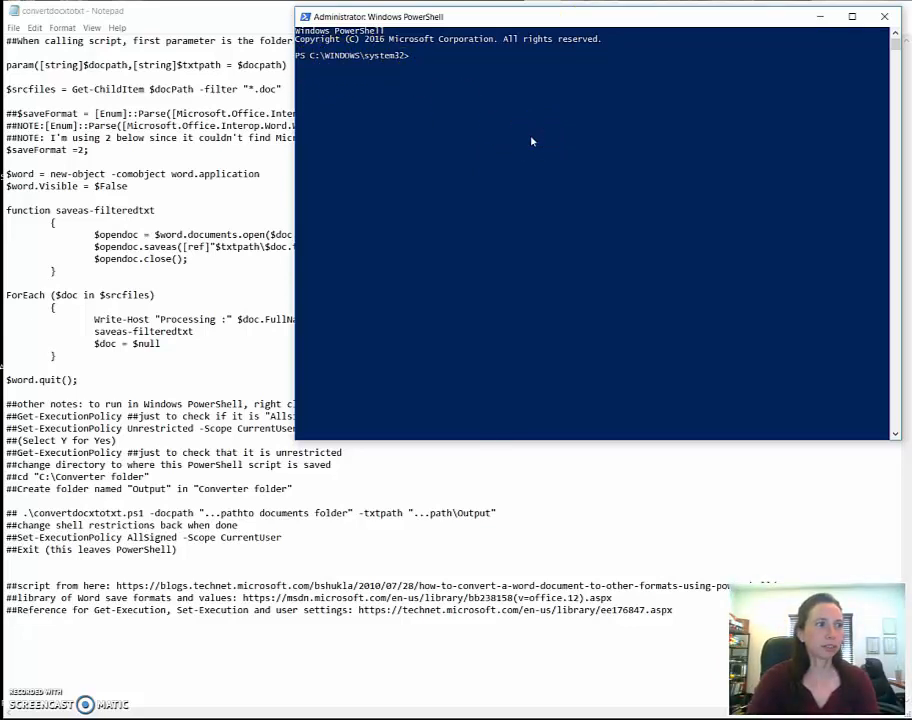
Run Get-ExecutionPolicy to confirm the current policy is AllSigned
text(Get-)
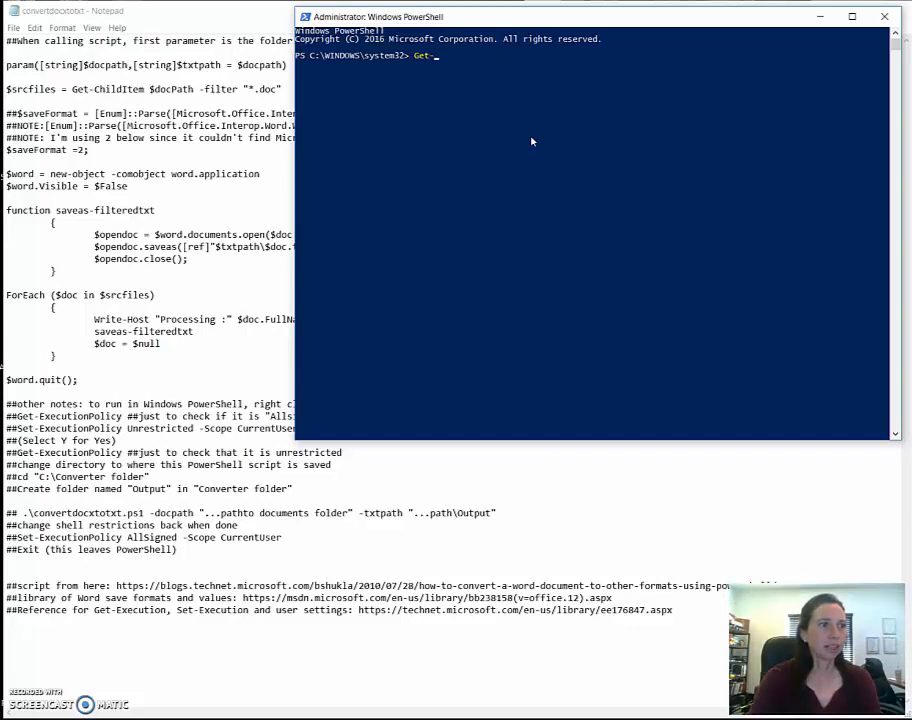
text(E)
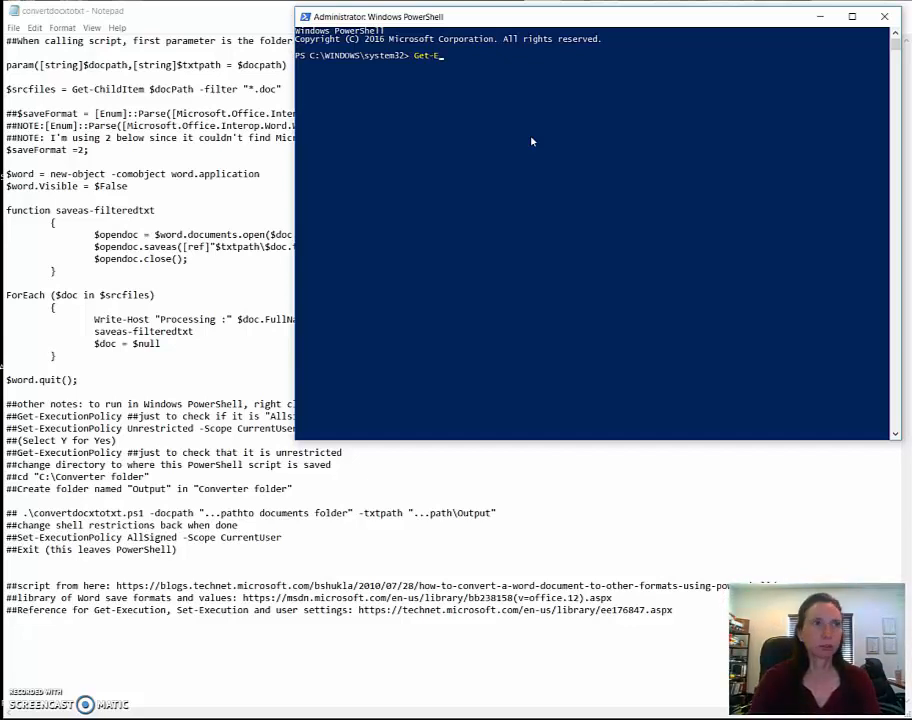
text(xecutionPolicy)
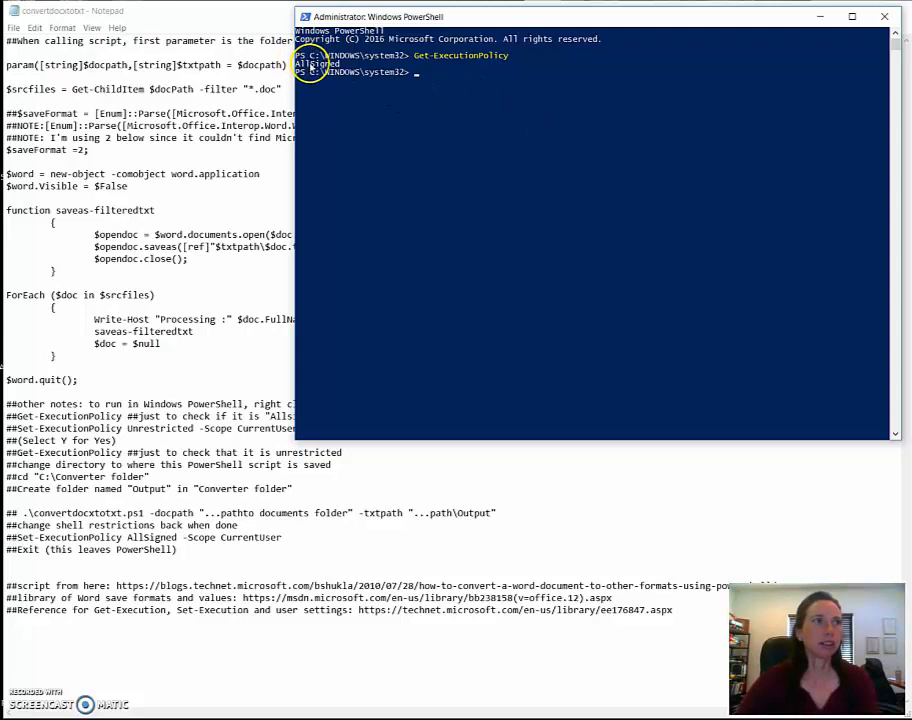
mouse_move(544, 120)
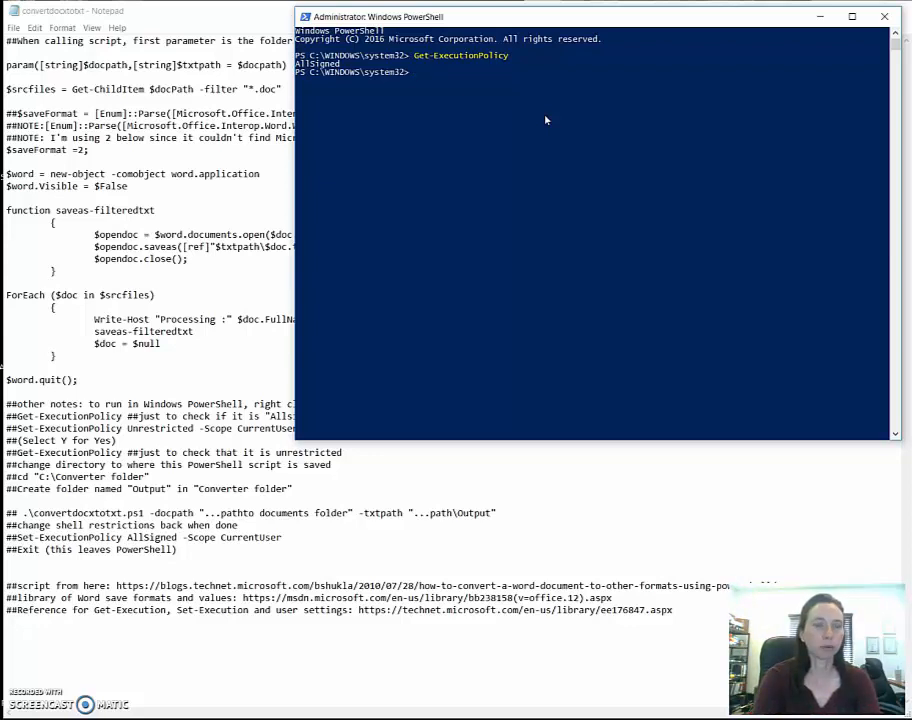
text(Get-ExecutionPolicy)
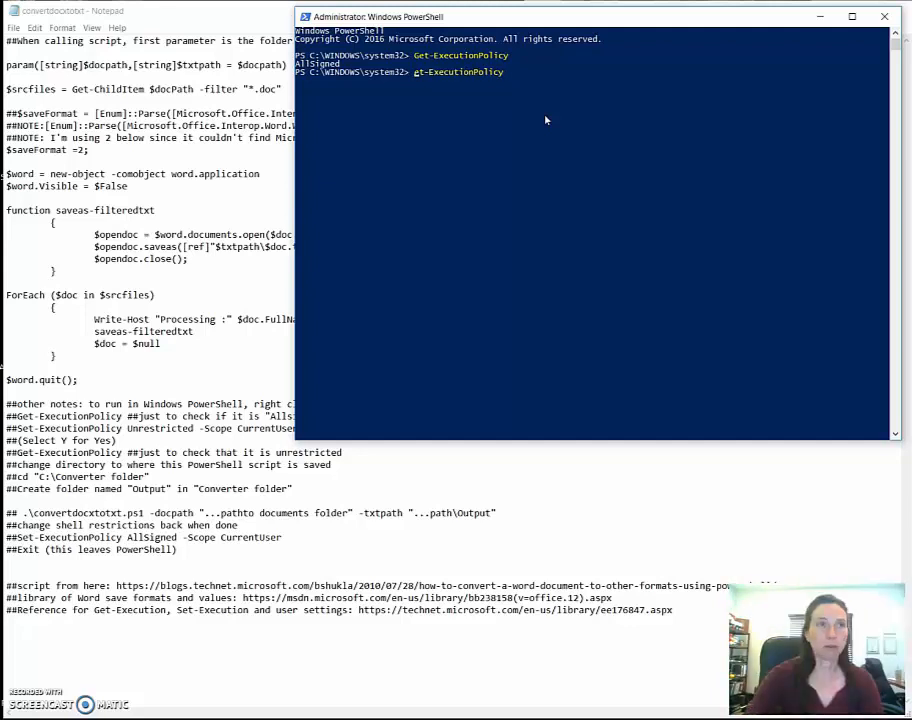
Enter Set-ExecutionPolicy Unrestricted -Scope CurrentUser at the prompt without running it
text(Set-ExecutionPolicy)
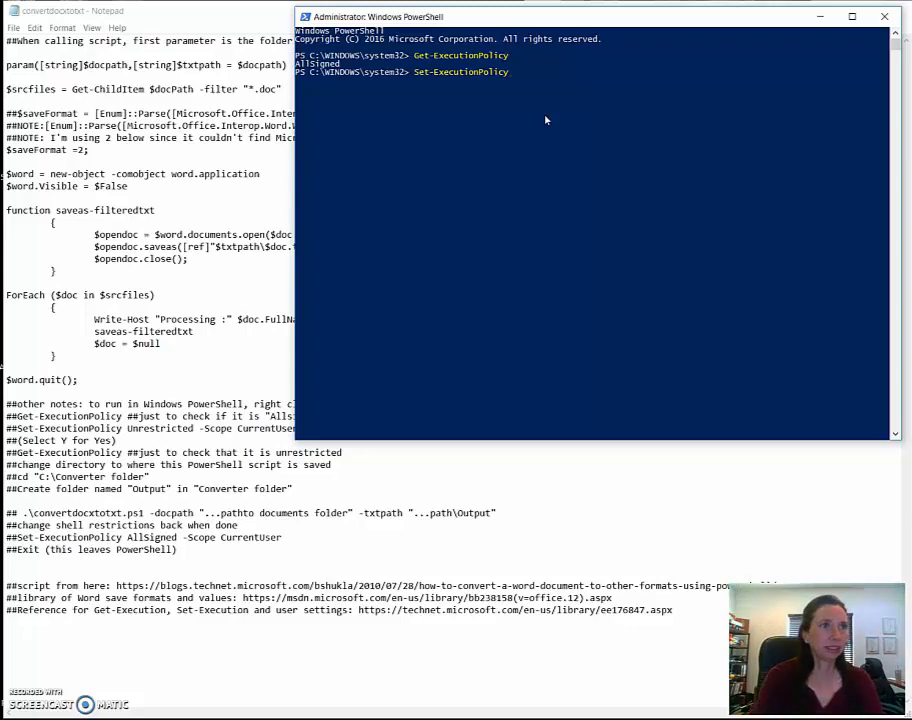
text(Unre)
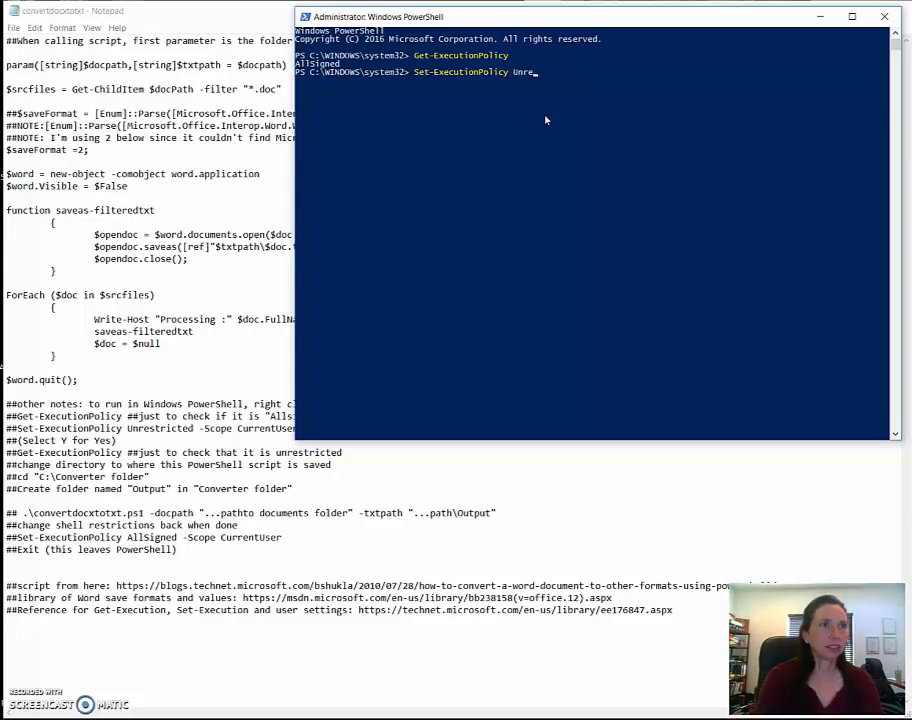
text(stricted)
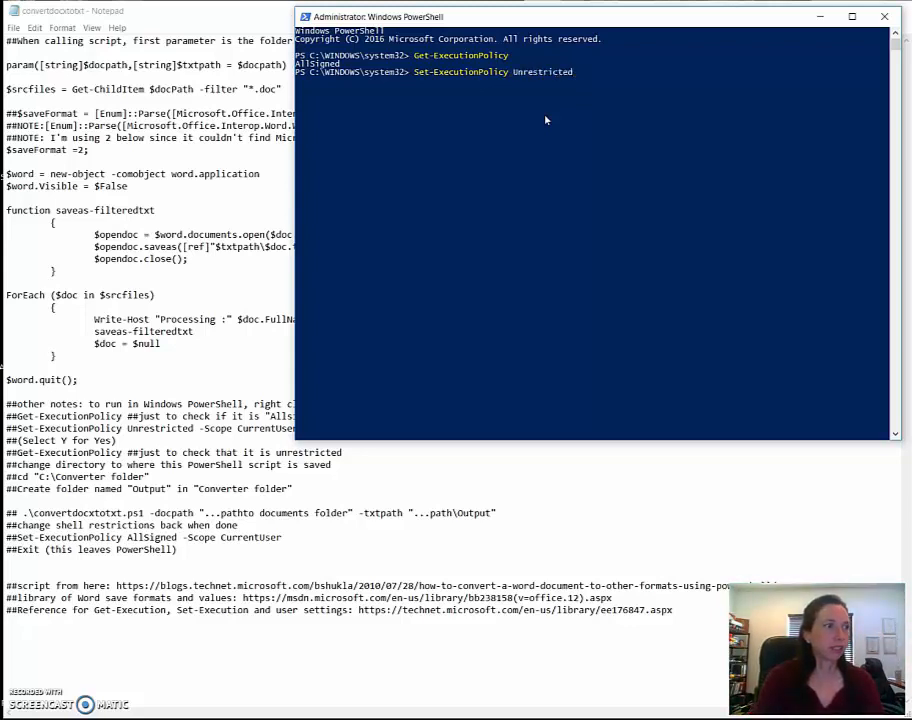
text(-S)
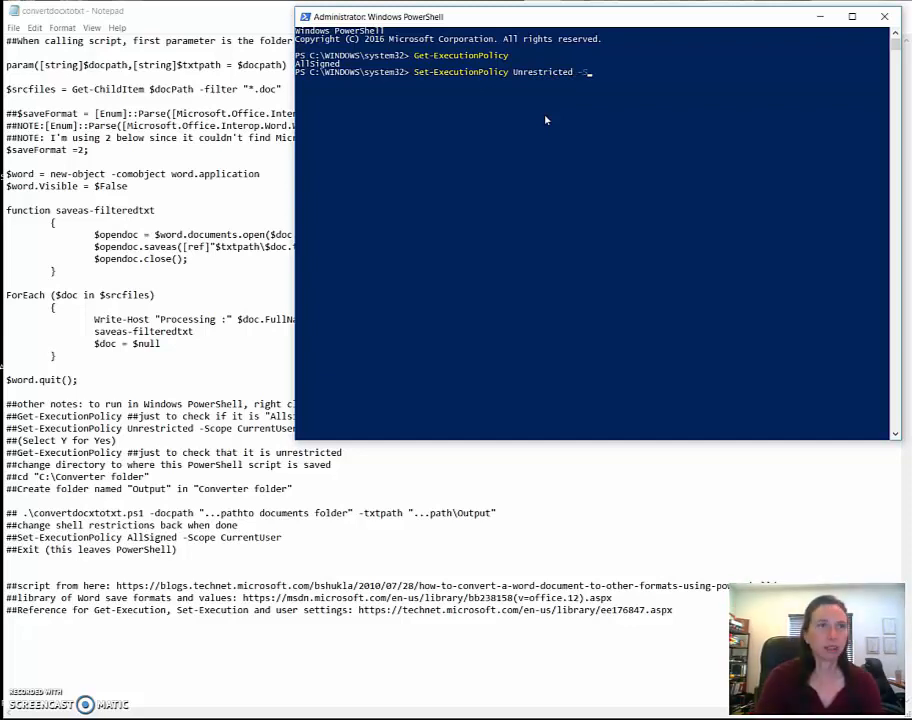
text(Scope)
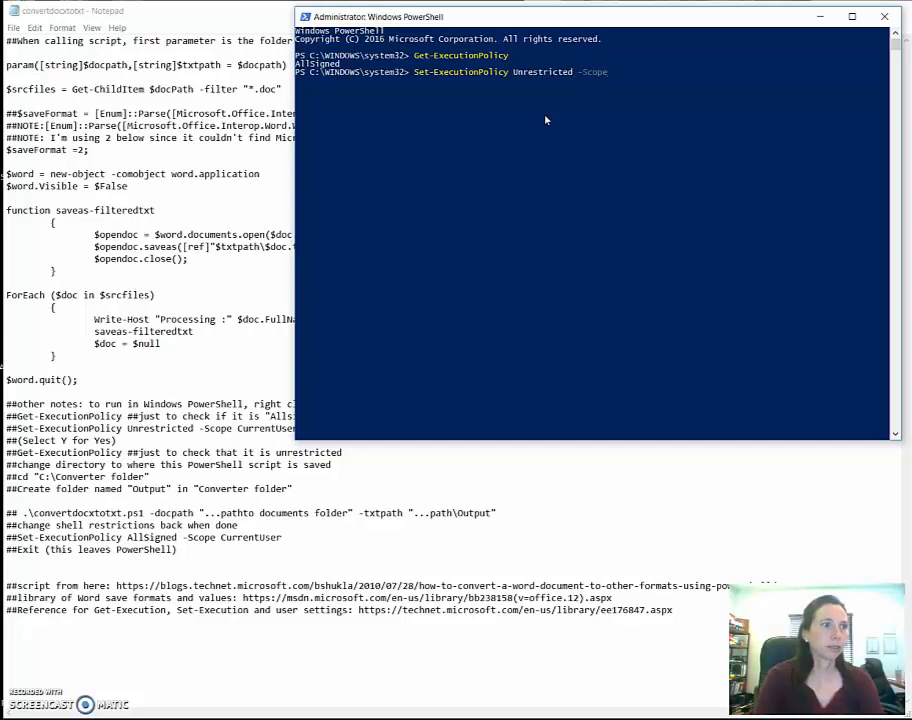
text(Current)
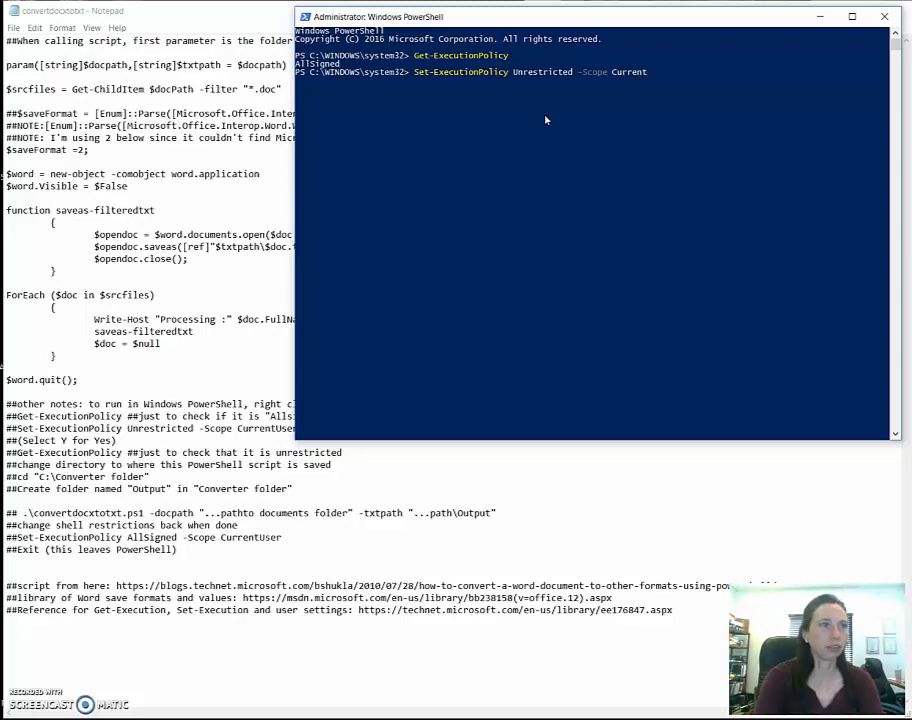
text(User)
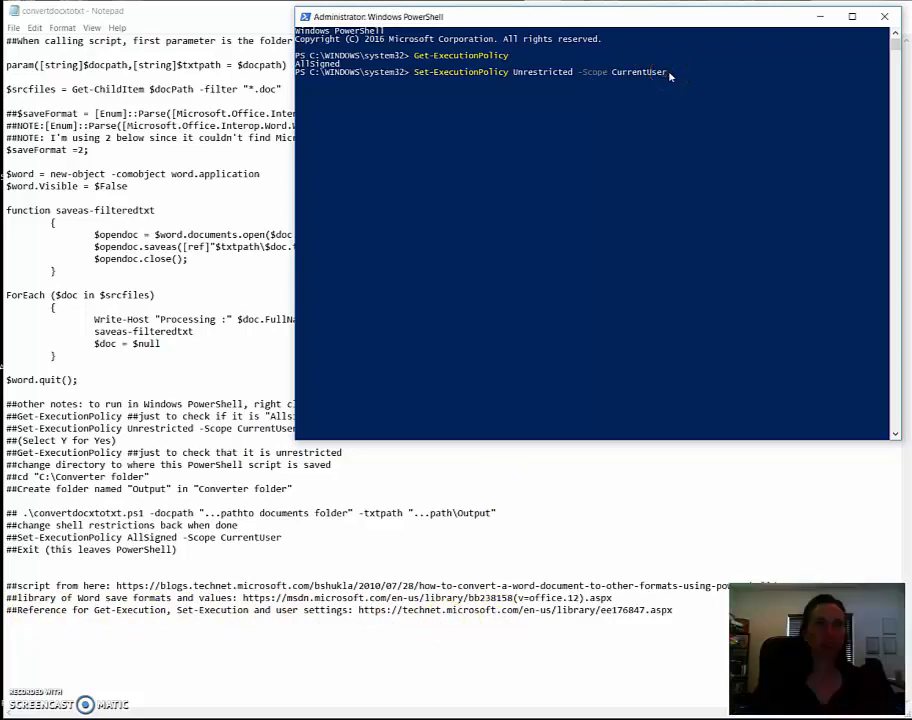
Run the Unrestricted policy command and answer Y to the Execution Policy Change warning
key(enter)
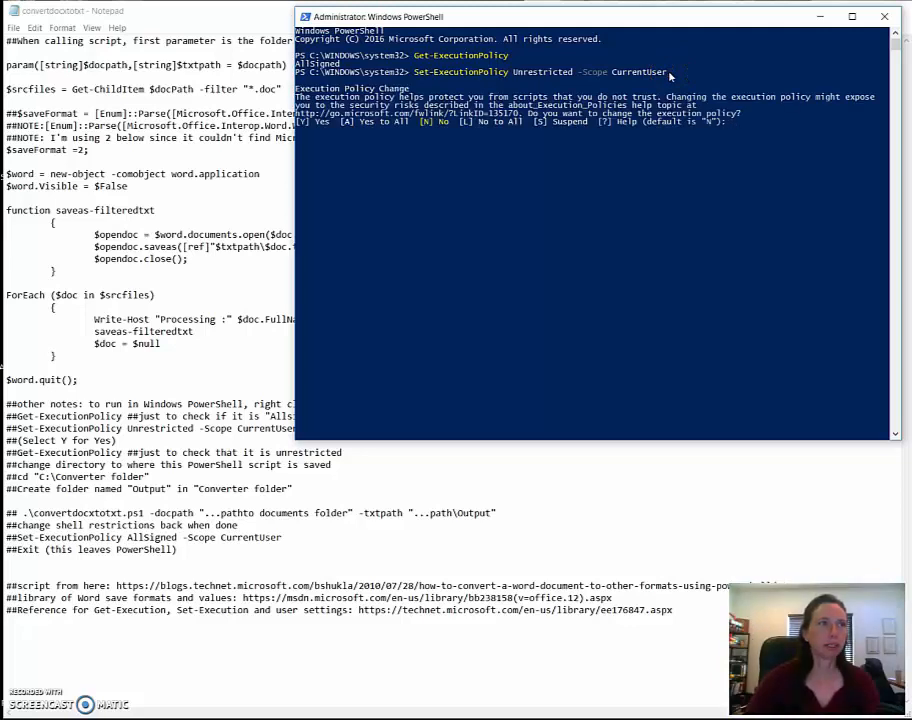
text(y)
text(cd ')
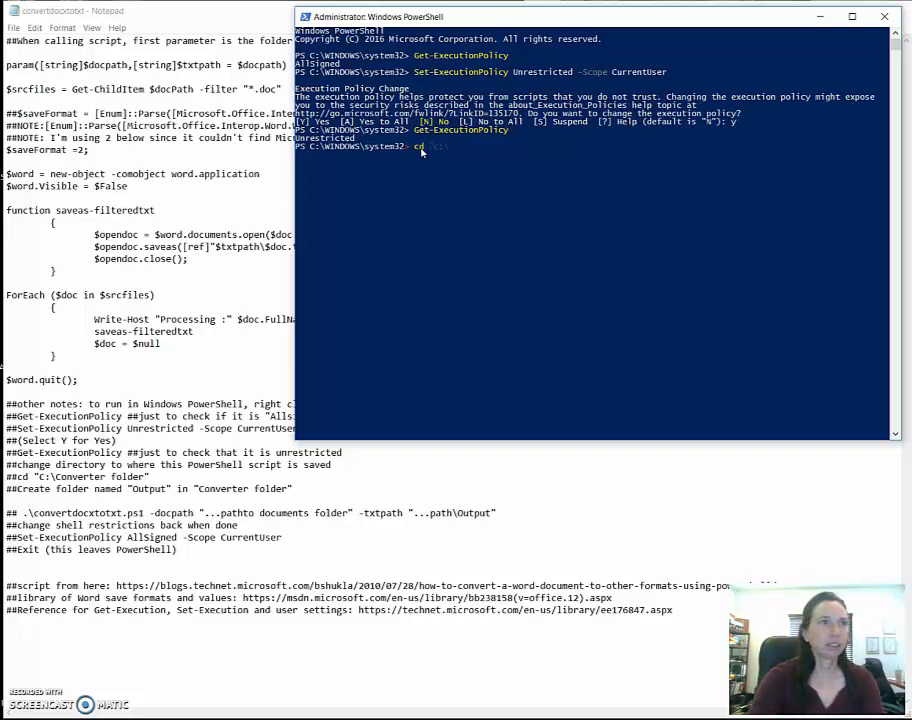
Change the working directory to the Converter folder with cd "C:\..."
text(C:\)
text(.\conver)
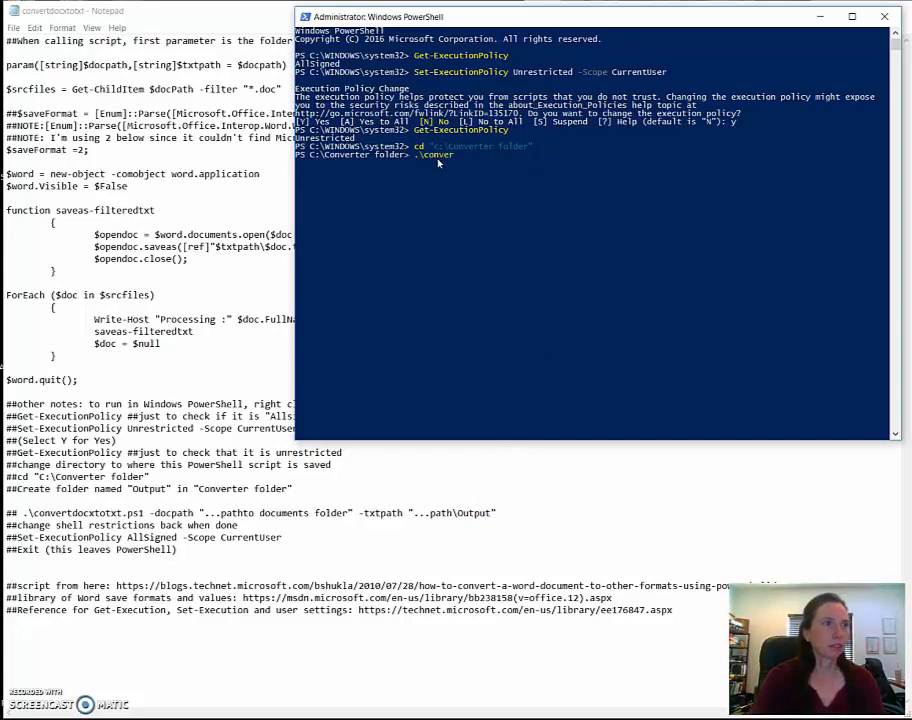
Enter .\convertdocxtotxt.ps1 with -docpath pointing to the TCE docx folder under C:\Users\Kara
text(t)
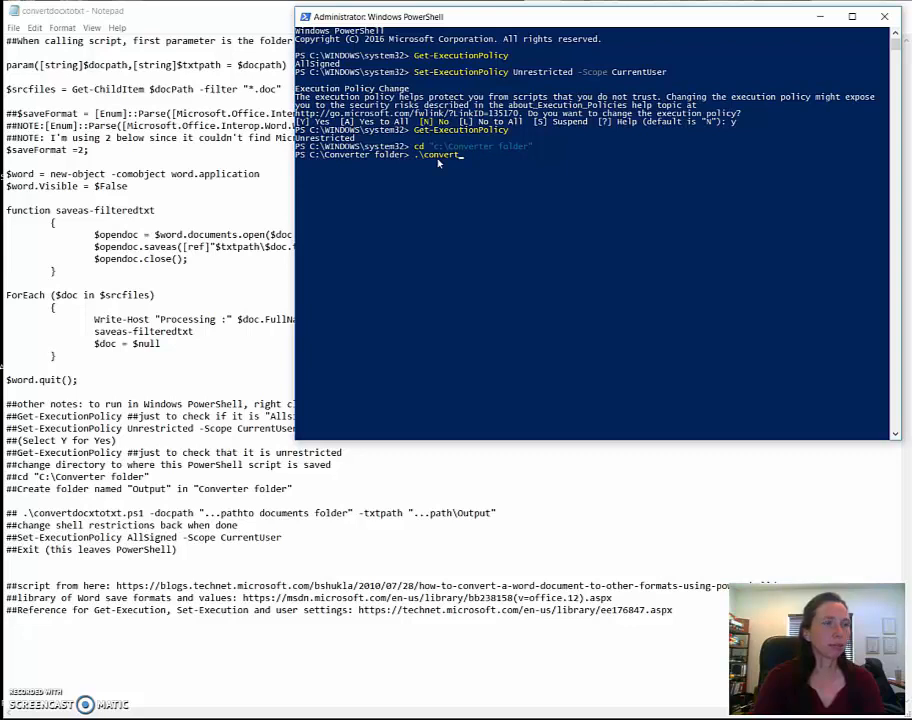
text(doc)
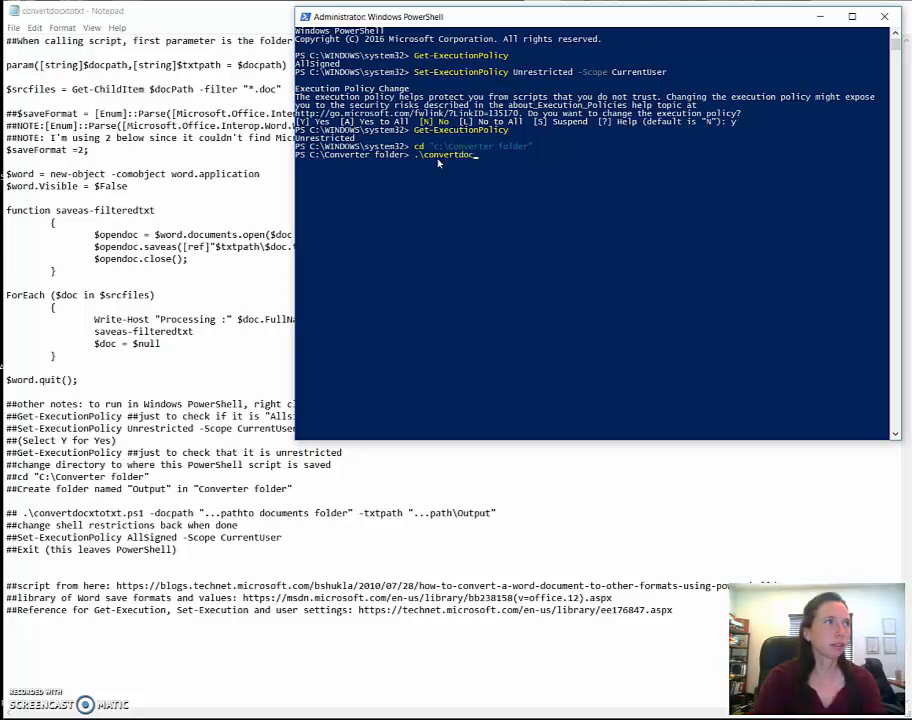
text(totxt)
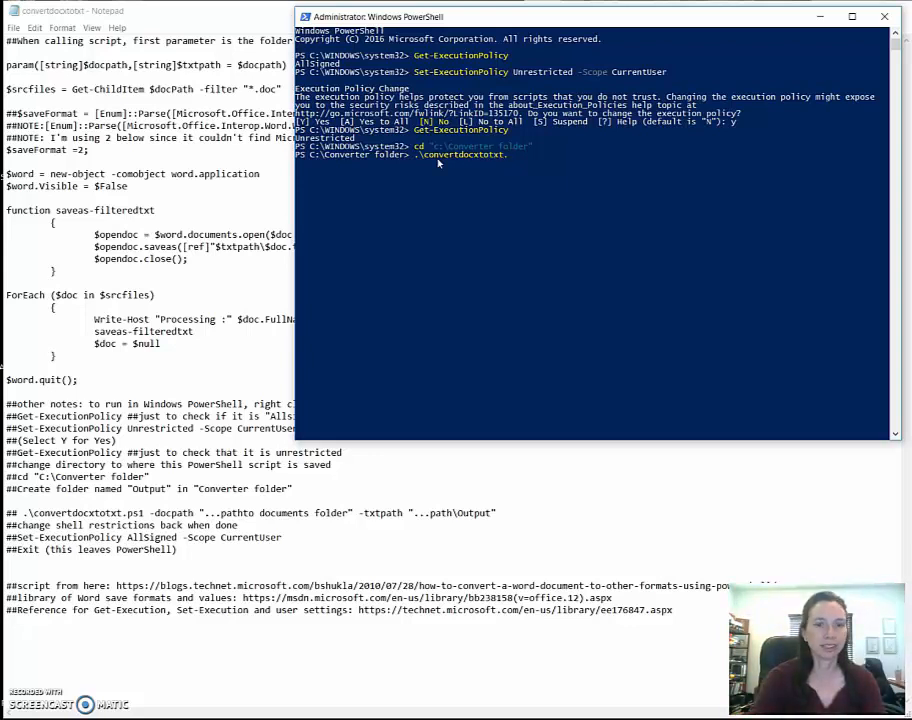
text(.ps1)
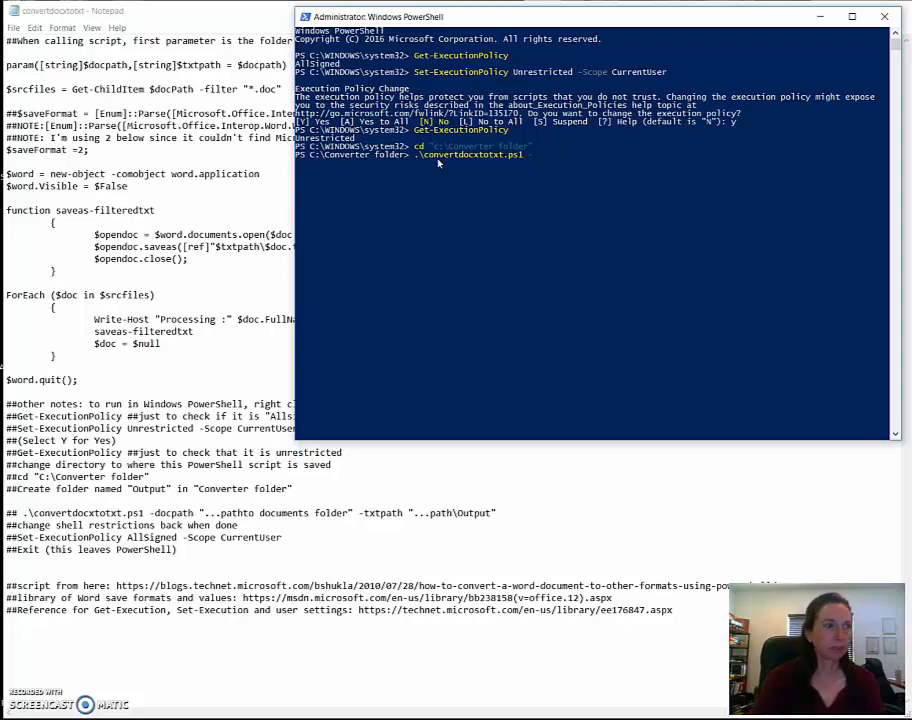
text(docpath)
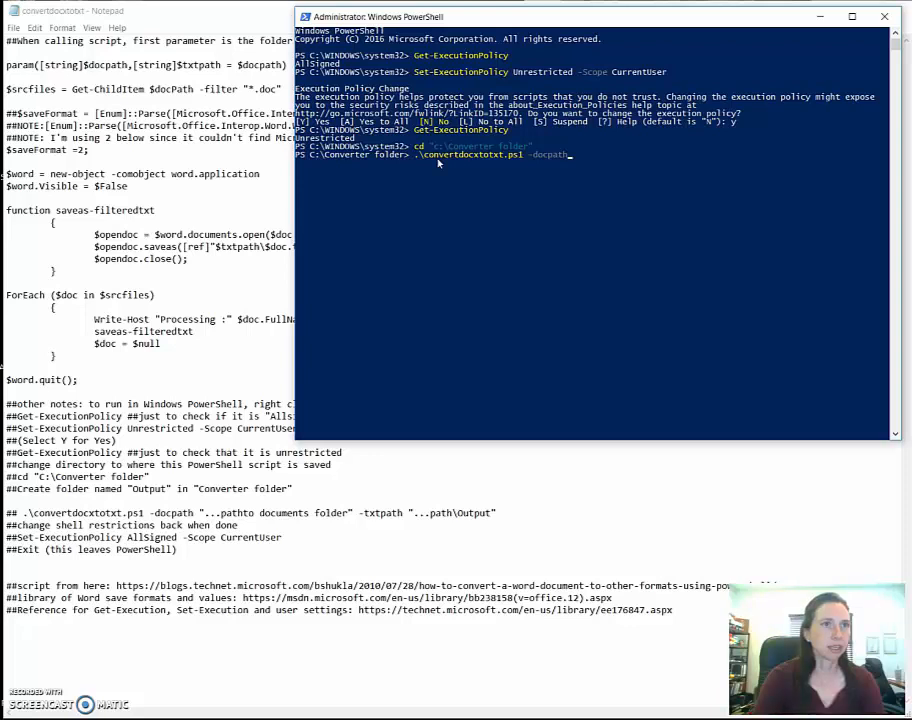
text(")
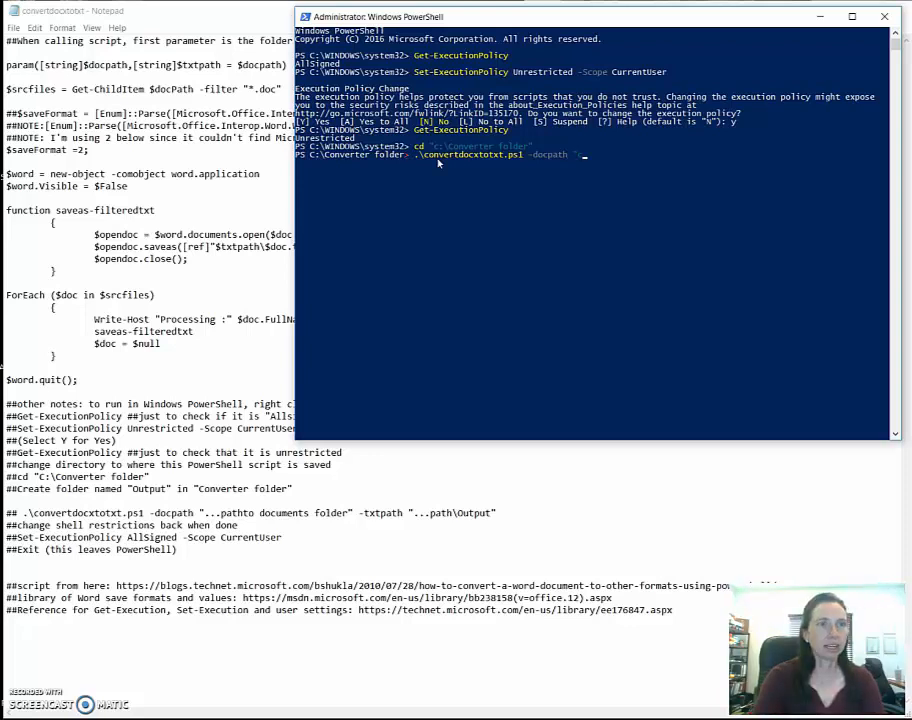
text("c:\)
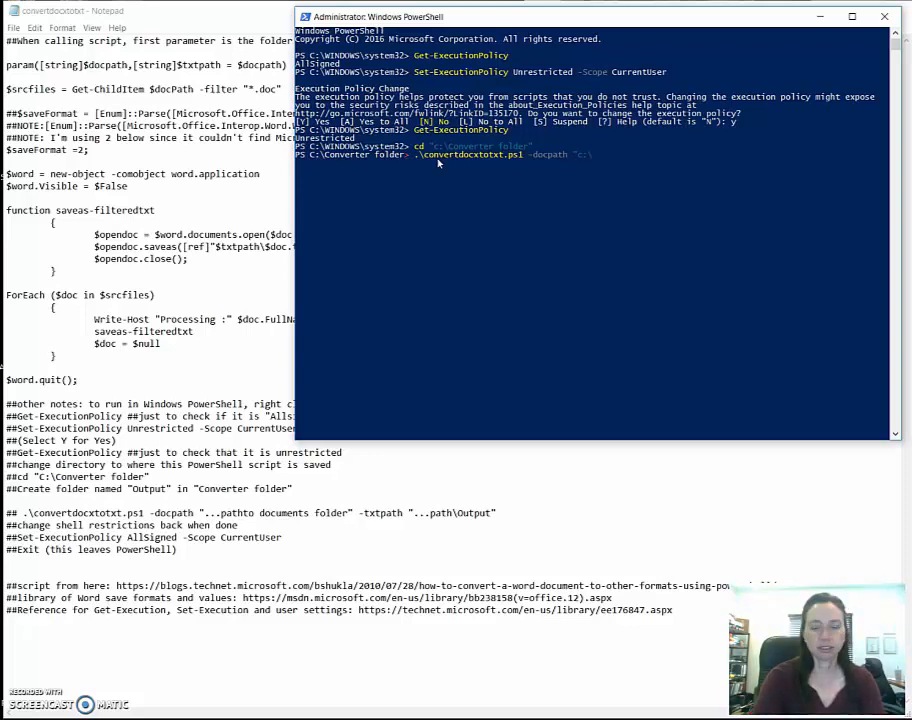
text(Users)
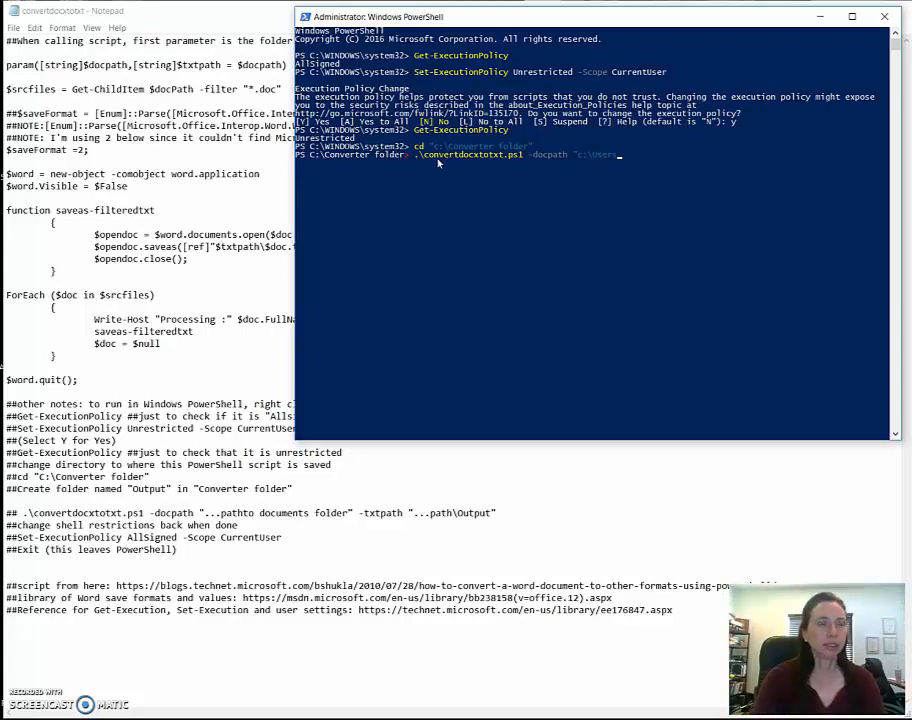
text(KaraJ\TCF)
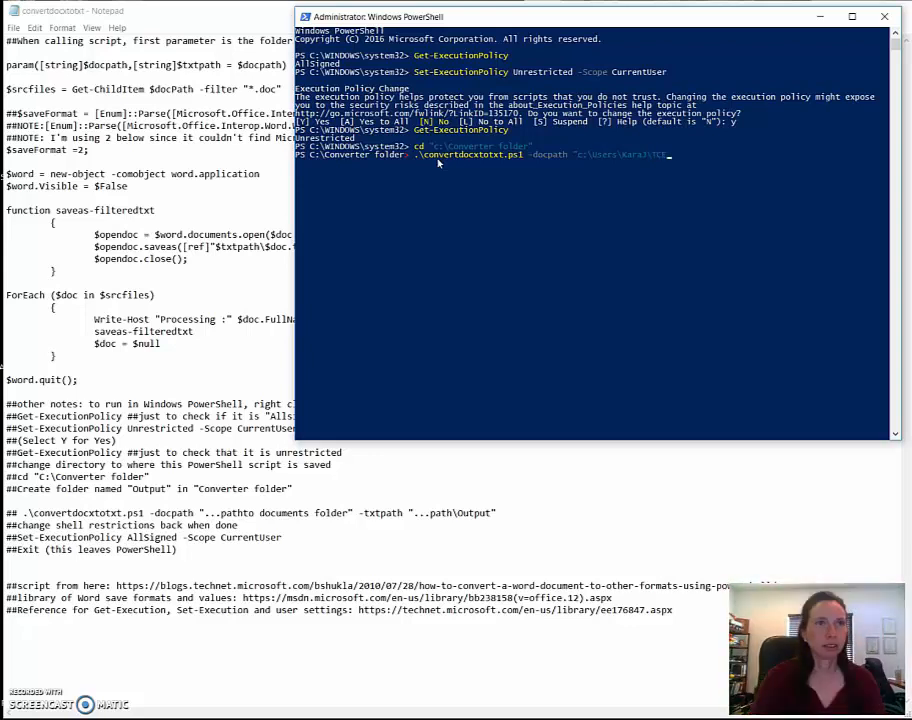
text(.doc)
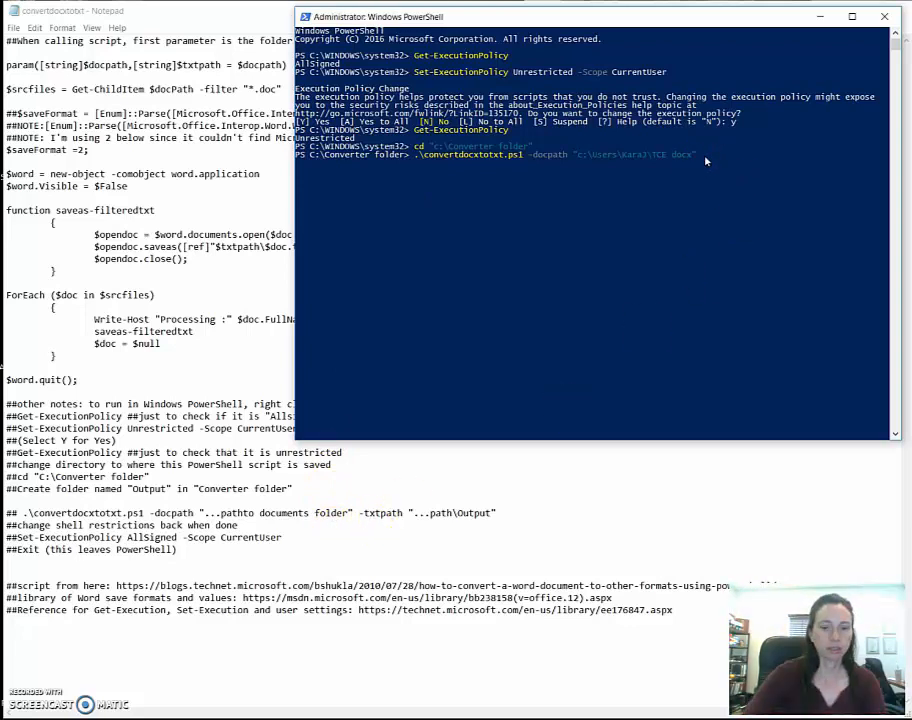
Add the -txtpath argument pointing to the TCE txt destination folder
text(-txtpath "c:\Users\Kara3\TCE)
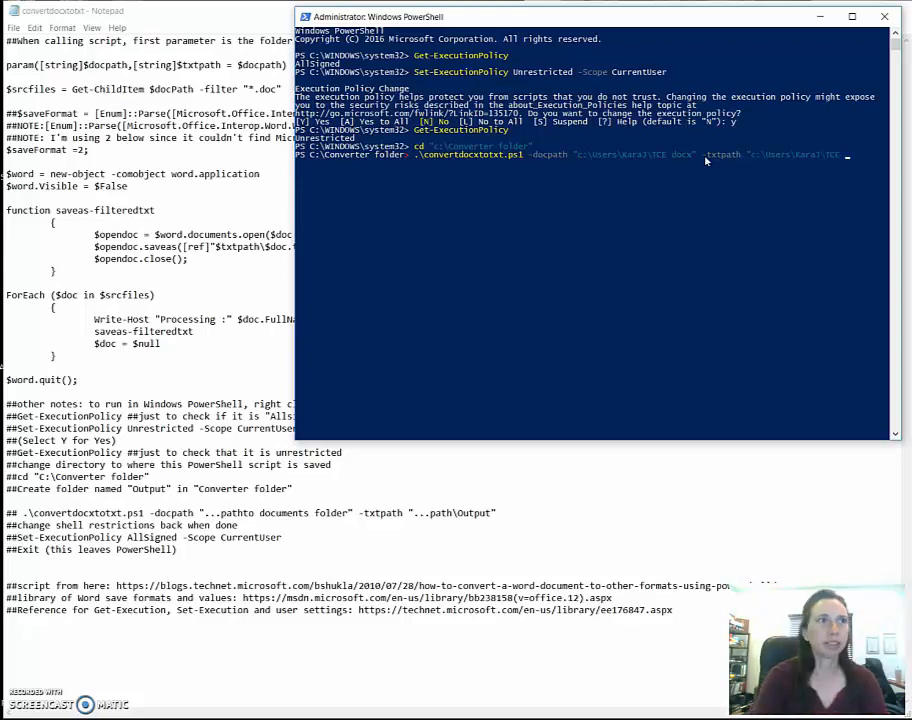
text(txt")
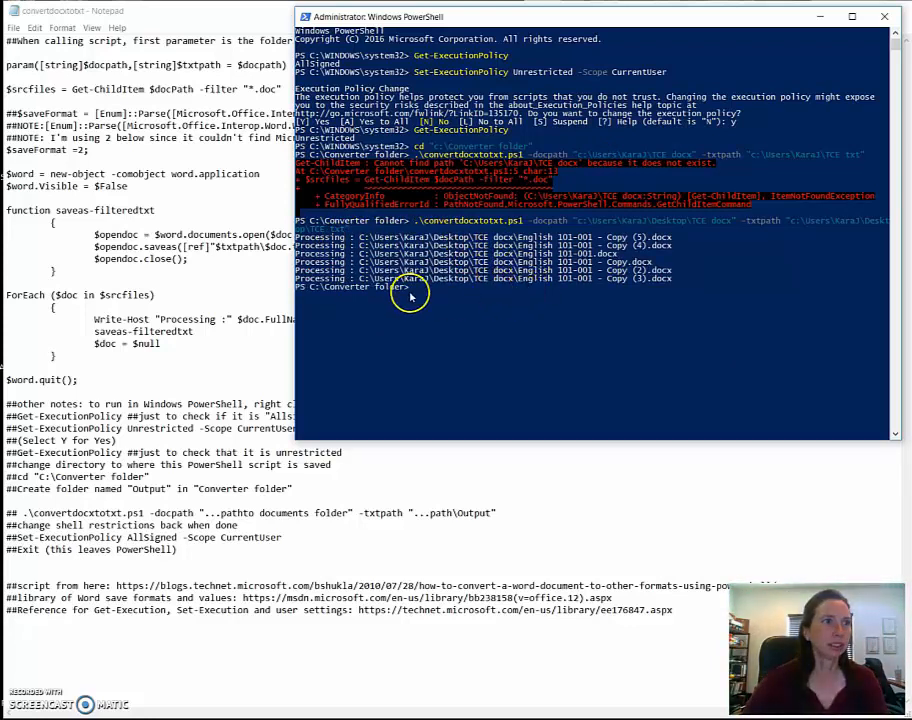
mouse_move(450, 302)
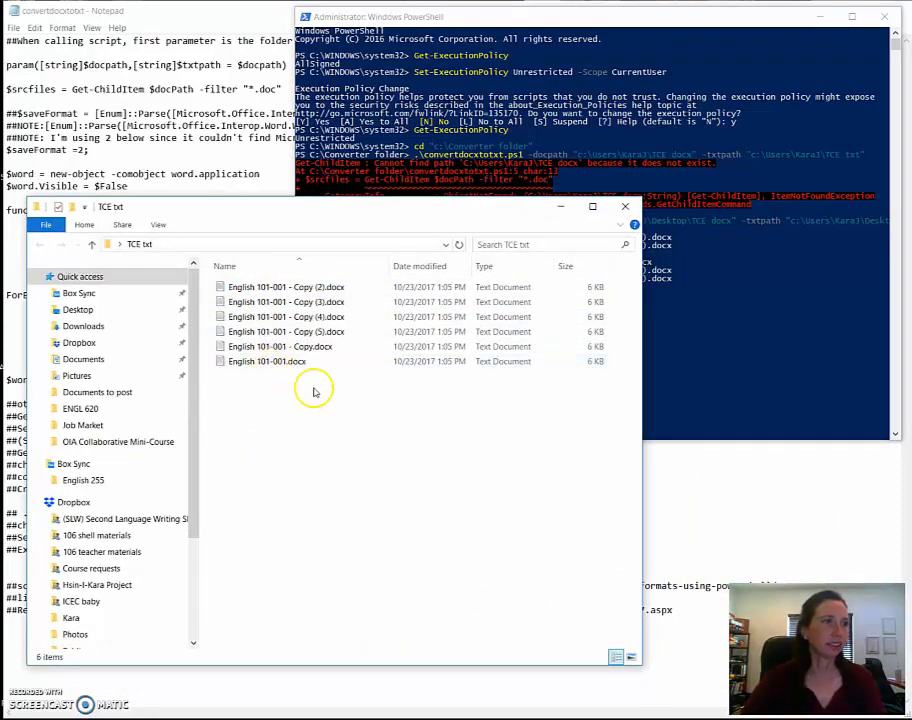
Browse in File Explorer to the TCE txt folder showing the converted English 101-001 text files
click(288, 300)
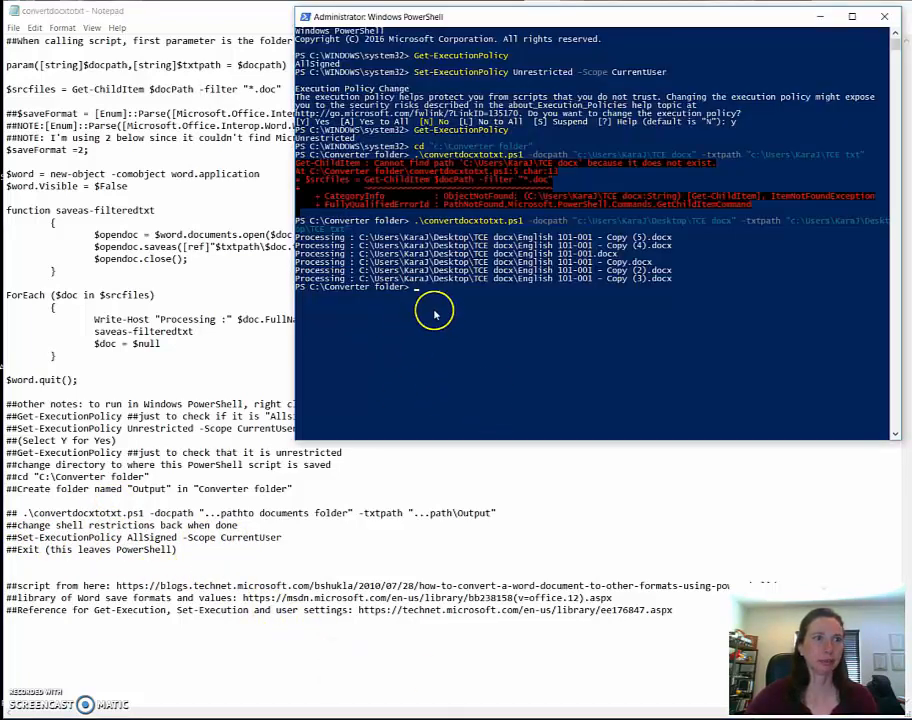
Check Get-ExecutionPolicy, then enter Set-ExecutionPolicy AllSigned -Scope CurrentUser to restore it
text(Get-ExecutionPolicy -Scope CurrentUser)
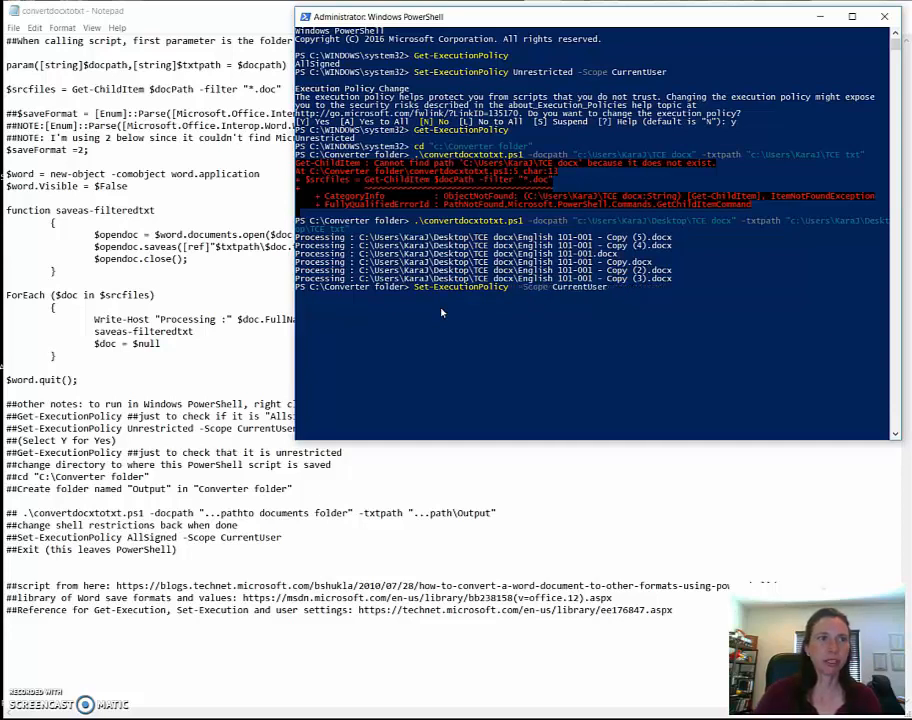
text(AllSi)
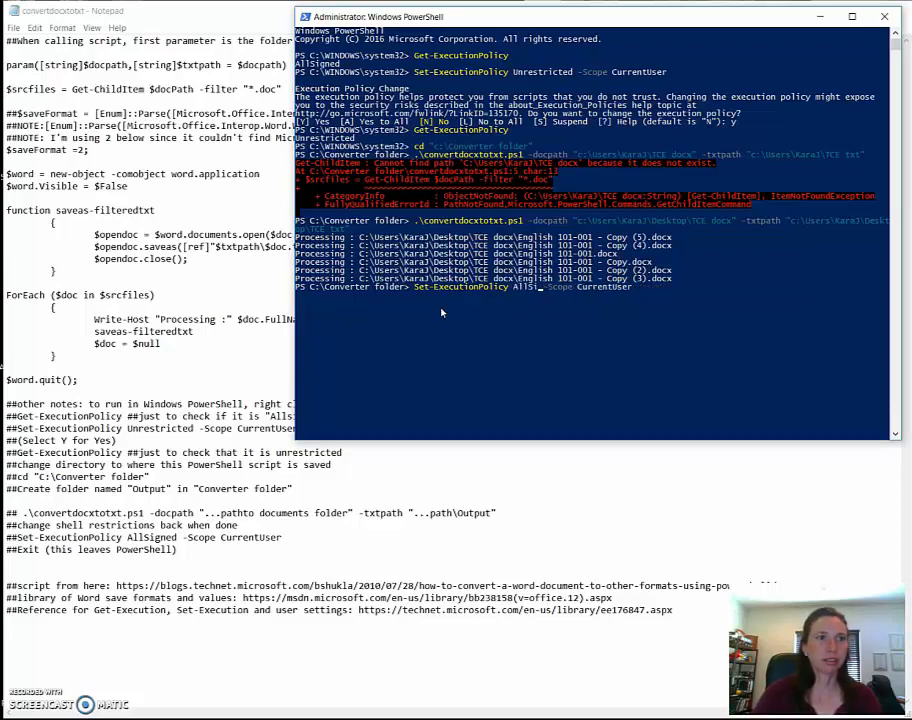